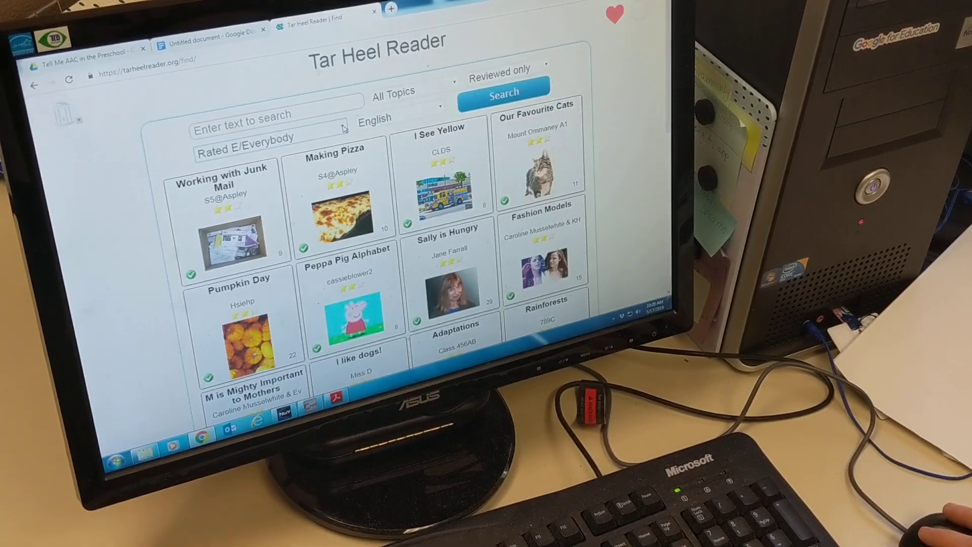
Step: Filter to Any rating and Include unreviewed, with 'Are we there yet' as the search text
left_click(248, 138)
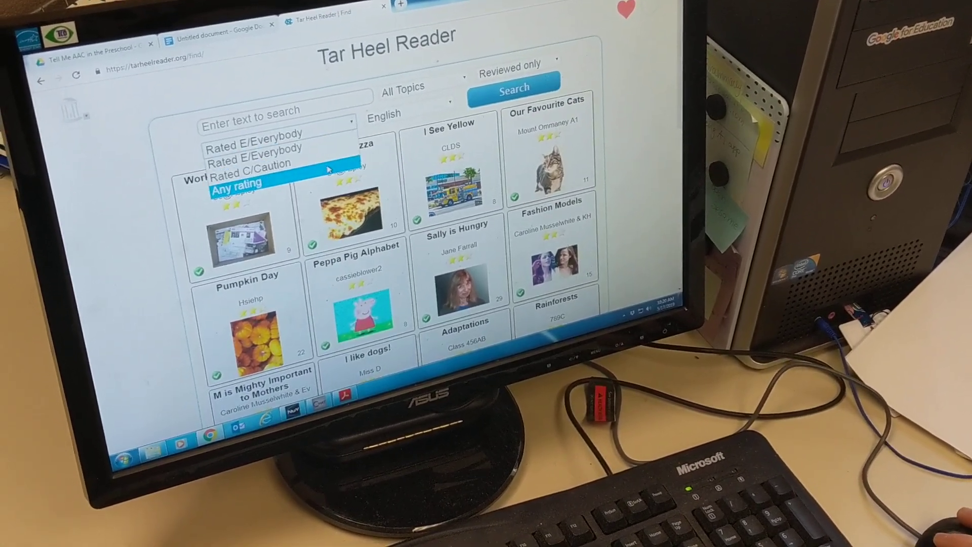
left_click(236, 181)
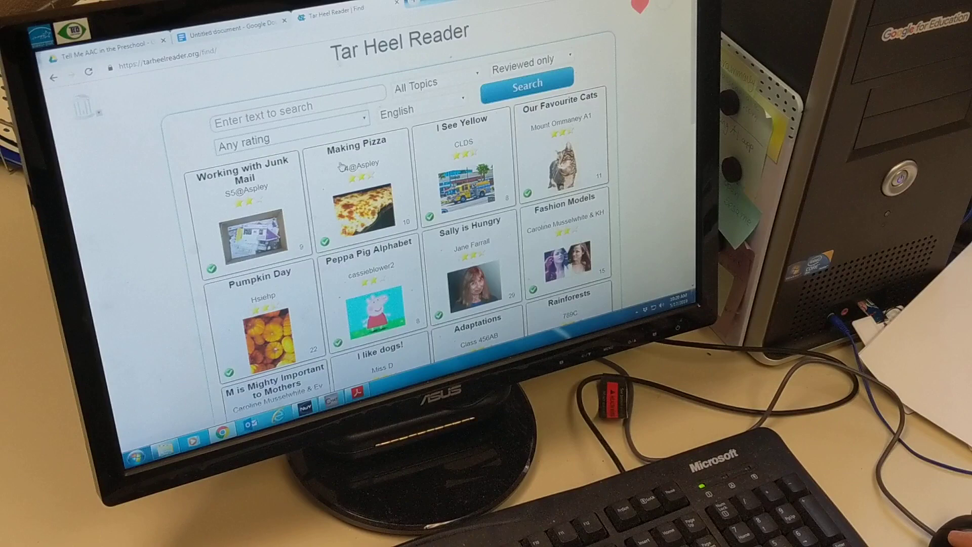
left_click(529, 67)
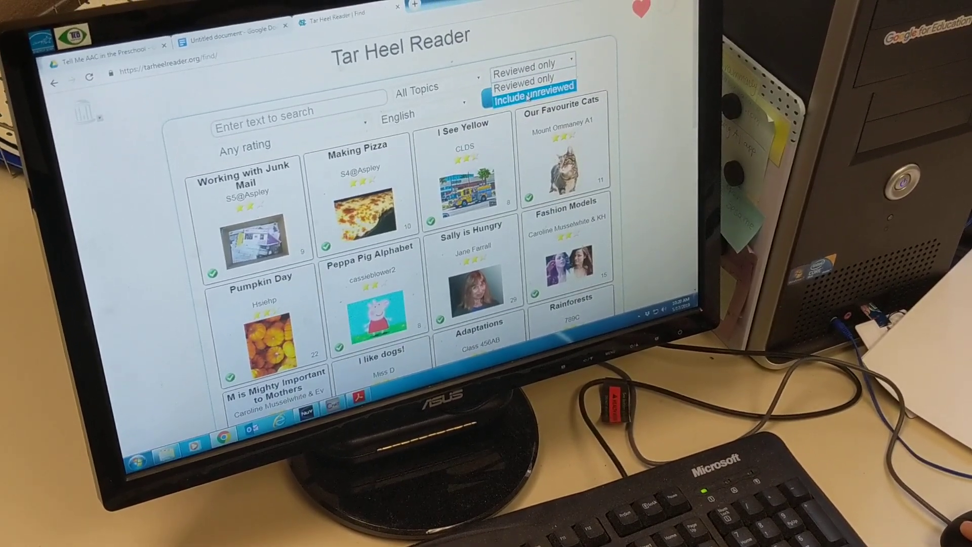
left_click(532, 95)
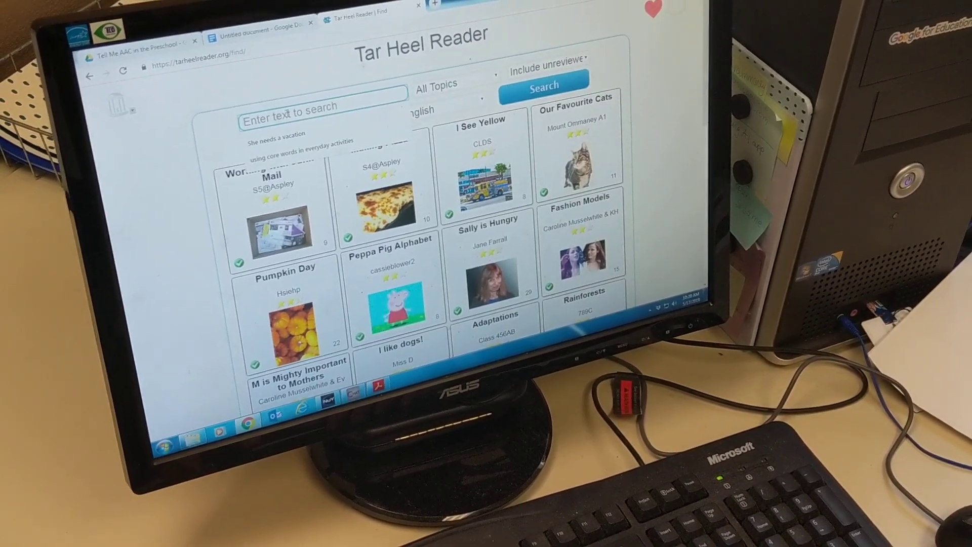
type("Are we there yet")
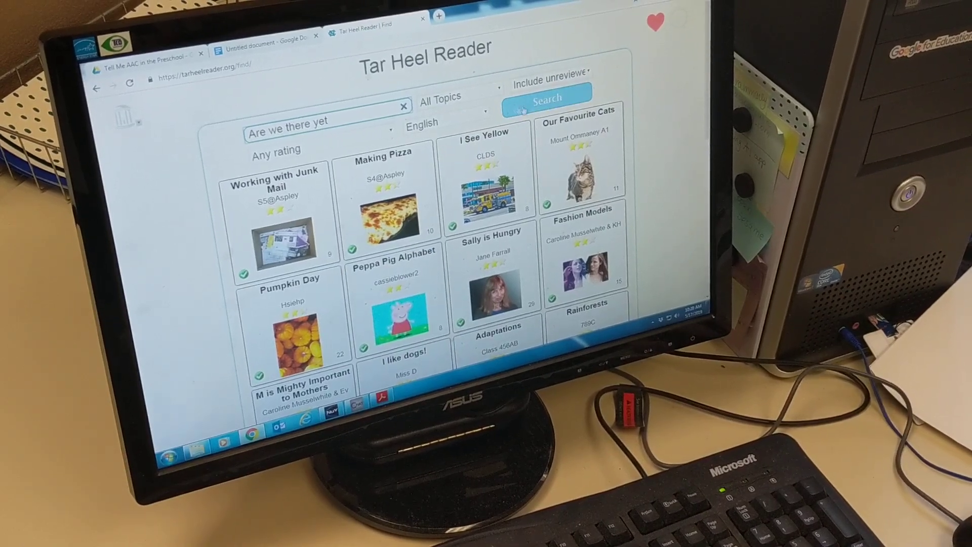
Step: Run the search and scroll the results to find the Are We There Yet book
left_click(545, 100)
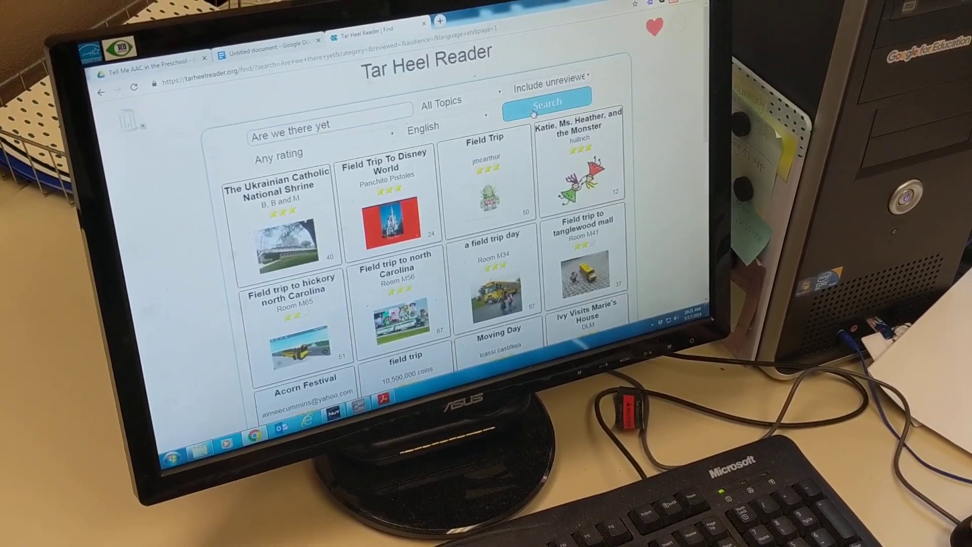
scroll("down", 3)
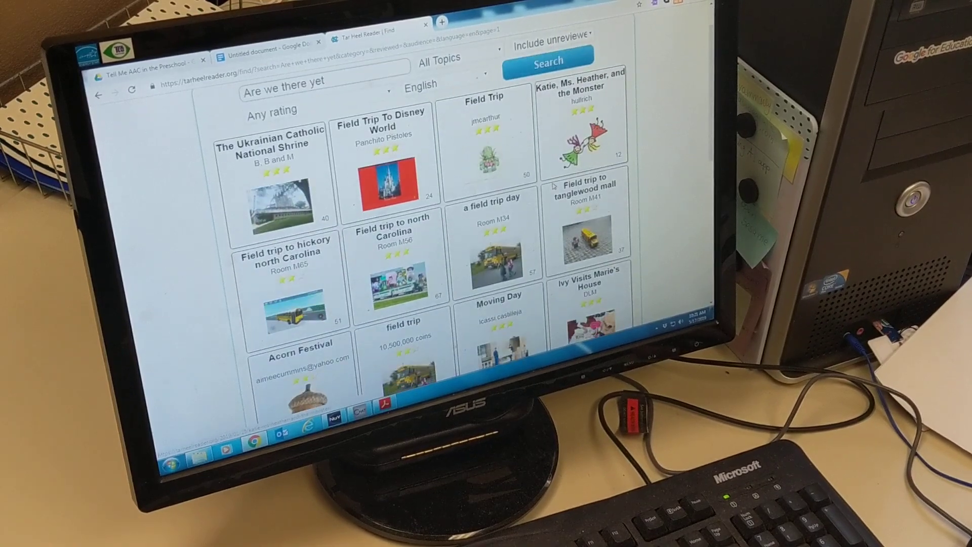
scroll("down", 3)
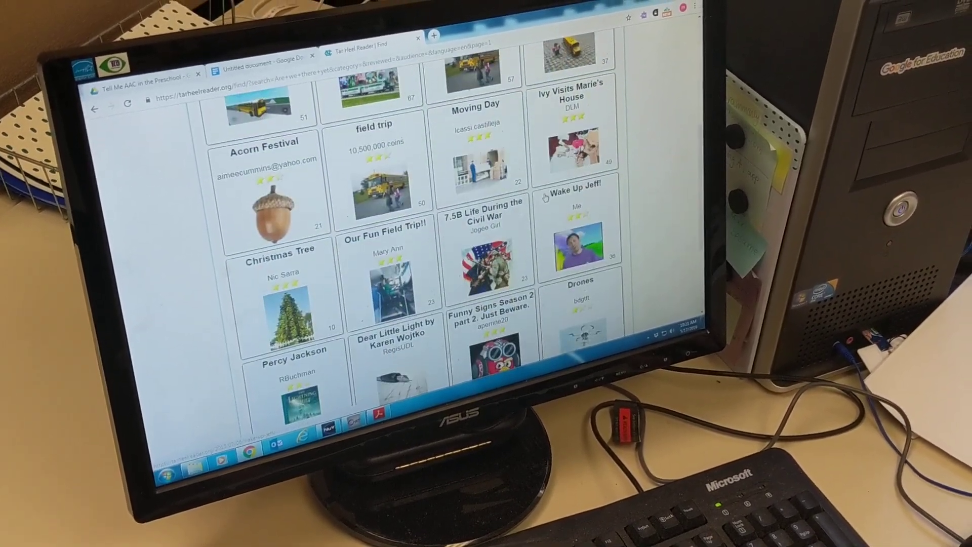
scroll("down", 3)
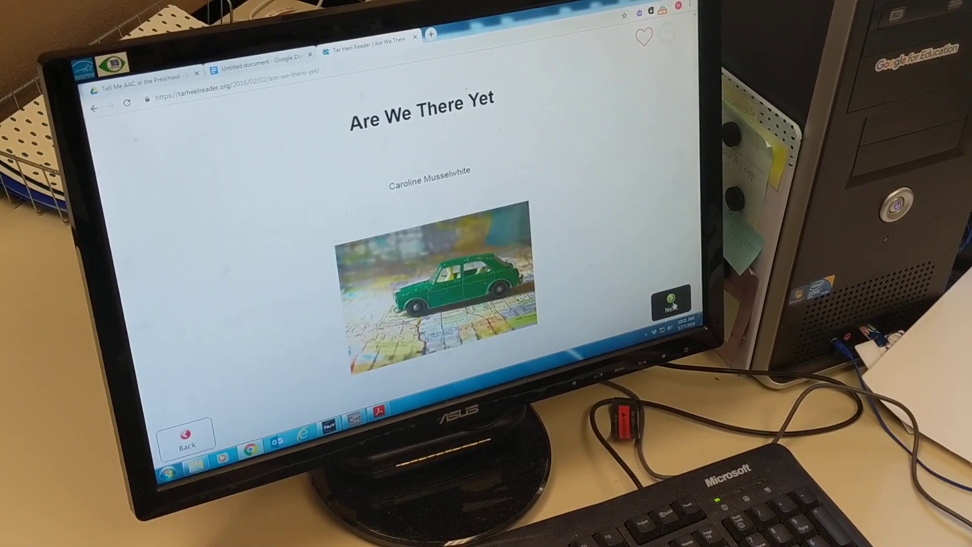
left_click(671, 305)
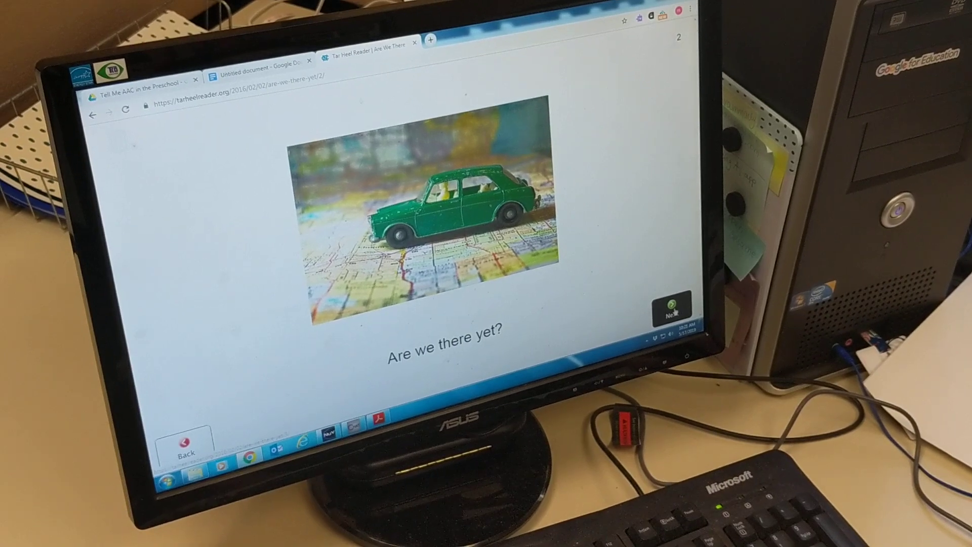
left_click(671, 310)
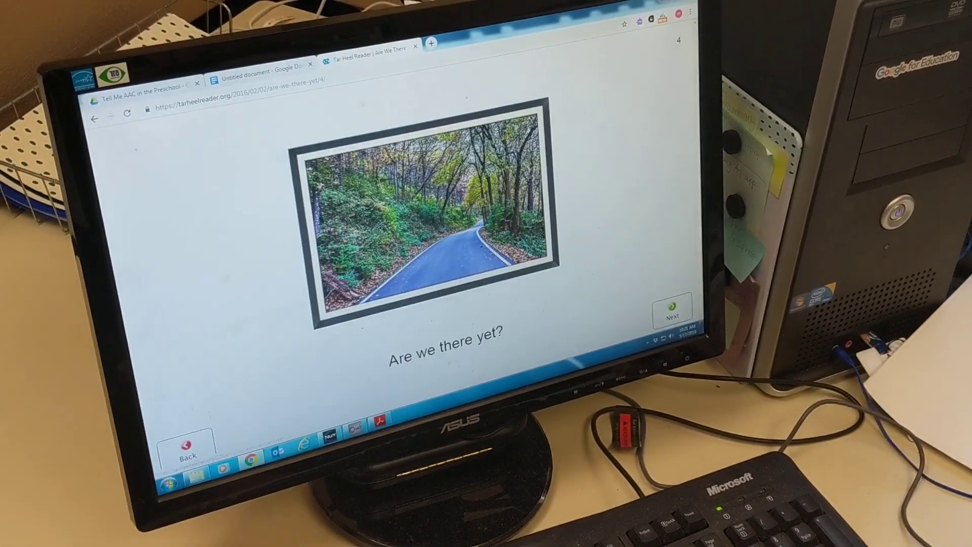
left_click(187, 443)
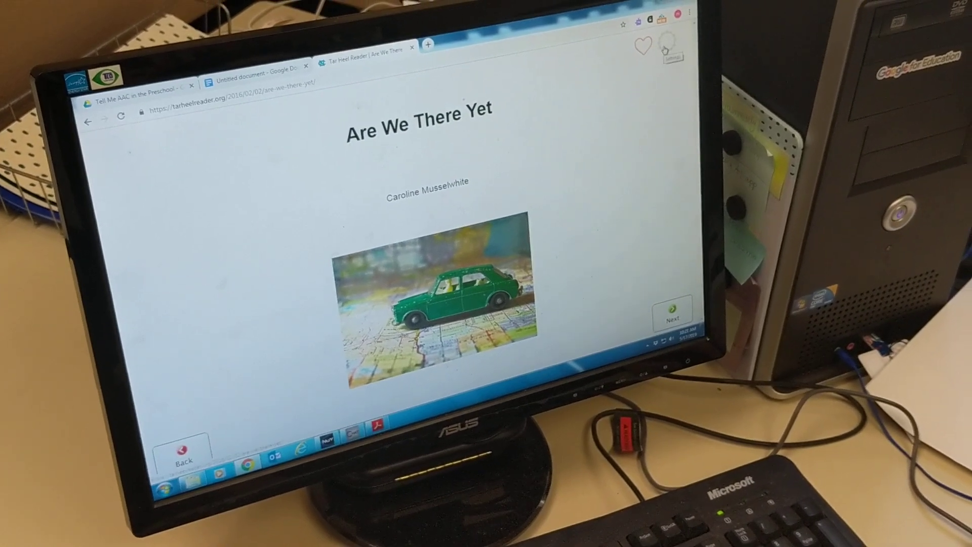
Step: Download the book as a PowerPoint file from the settings Download menu
left_click(670, 52)
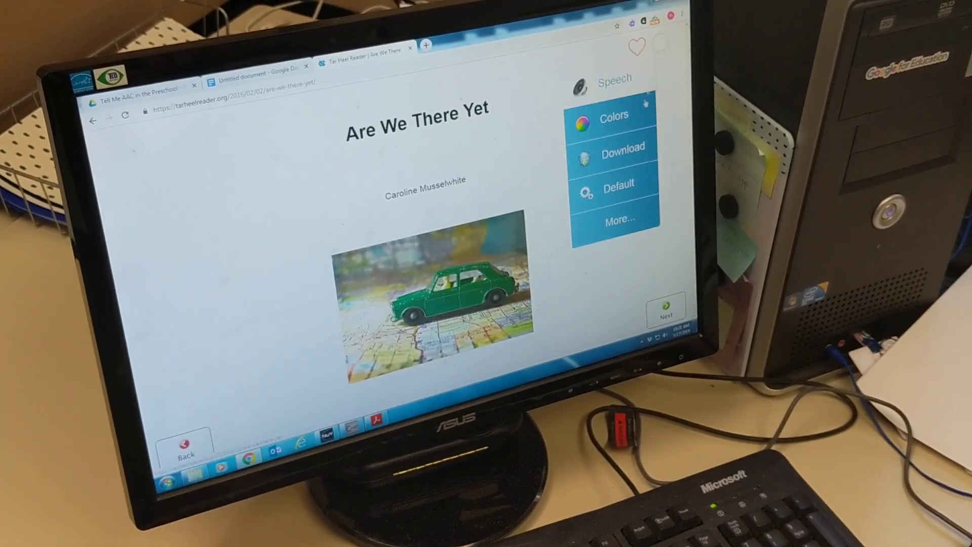
left_click(623, 146)
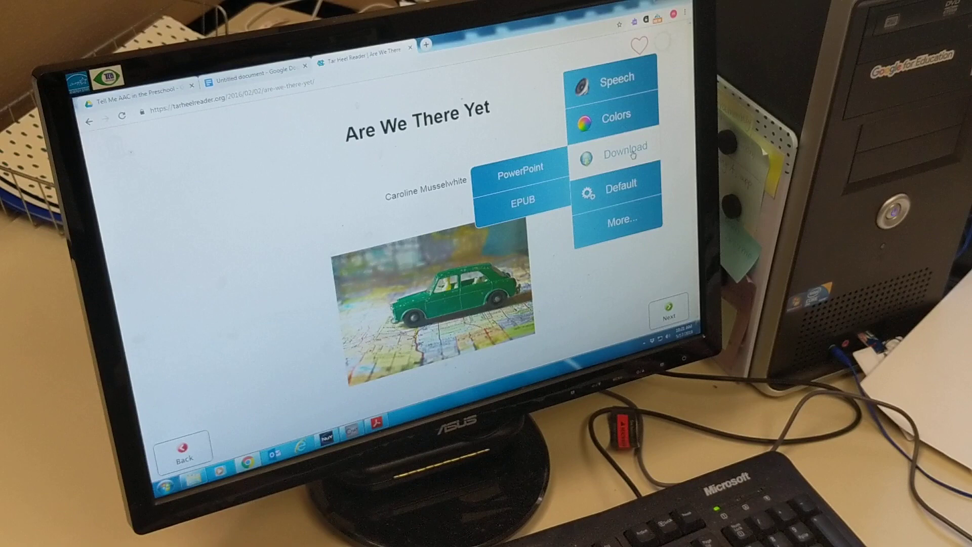
left_click(527, 171)
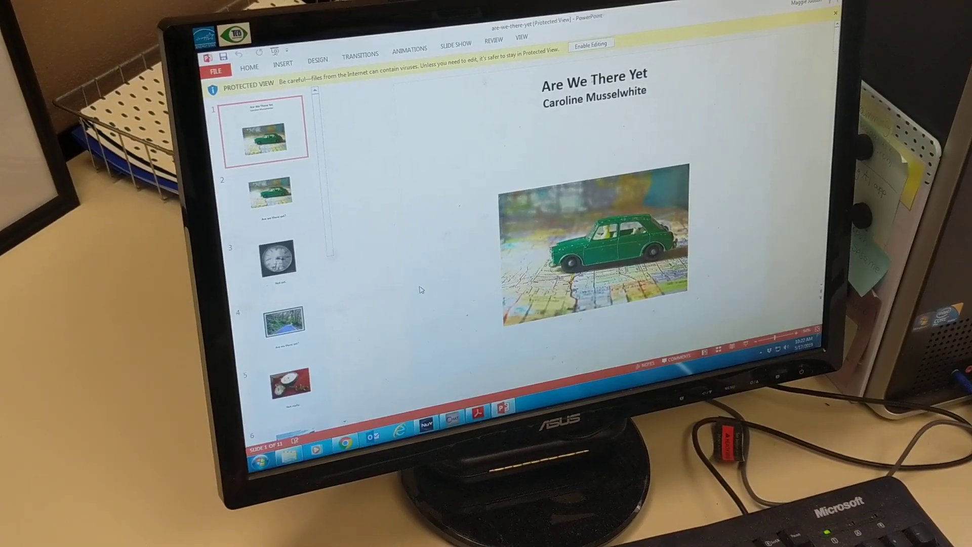
Step: Enable editing and review the 'Not yet.' and road picture slides
left_click(589, 43)
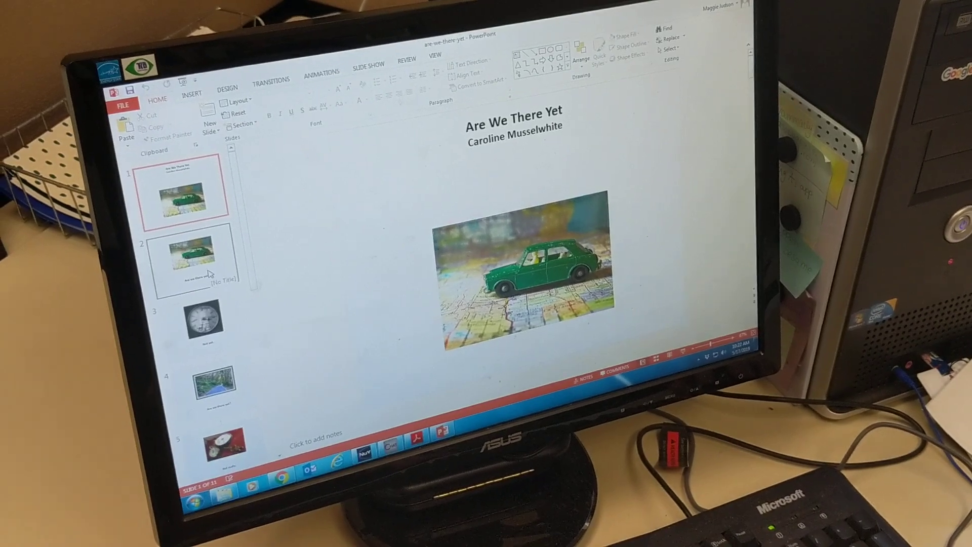
left_click(201, 317)
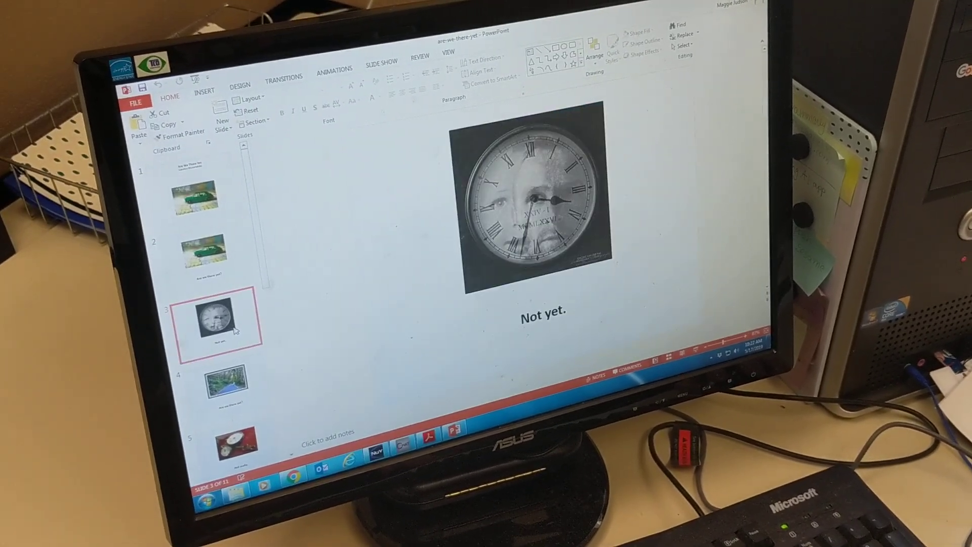
left_click(226, 385)
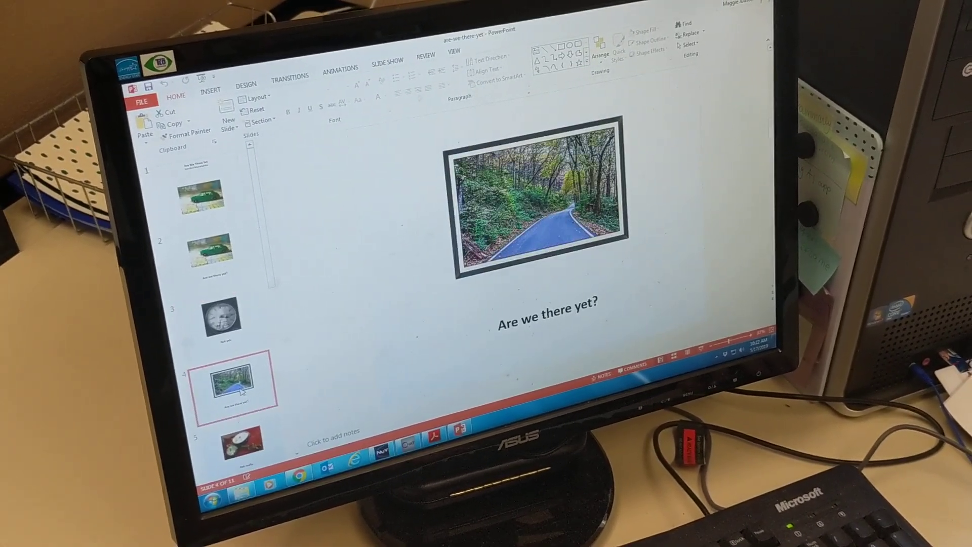
left_click(199, 196)
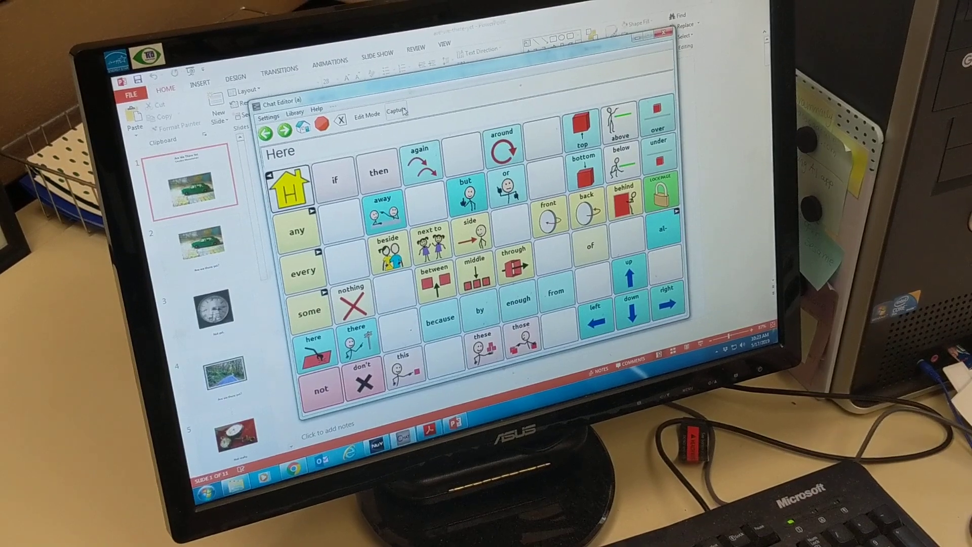
Step: Capture the 'there' symbol onto the title slide and switch to NuVoice
left_click(397, 115)
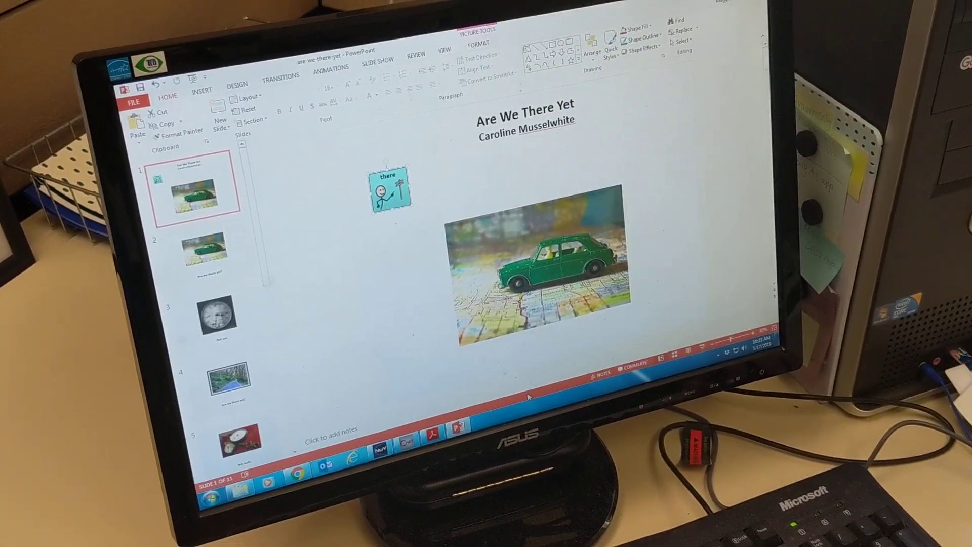
left_click(228, 248)
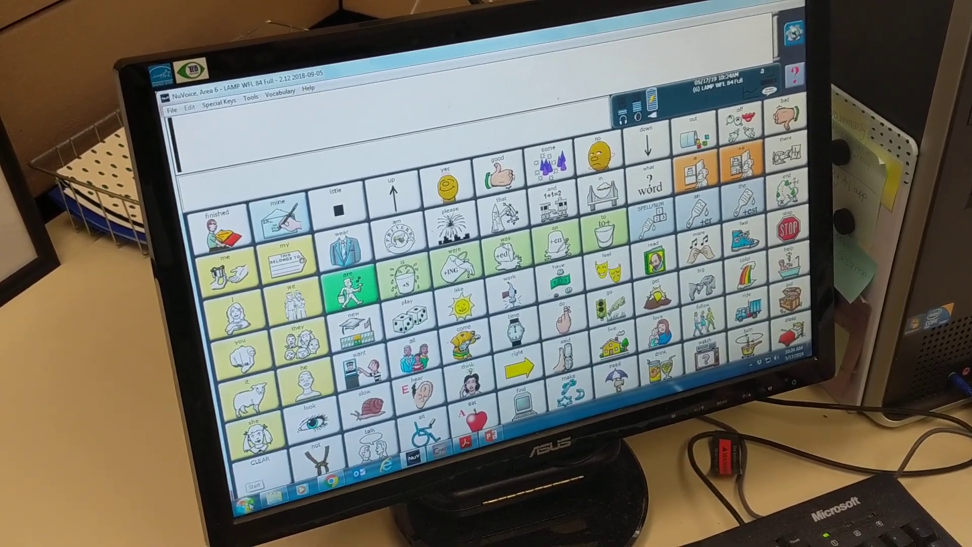
Step: Capture the 'there' key from NuVoice's LAMP page for the 'Are we there yet?' slide
left_click(250, 502)
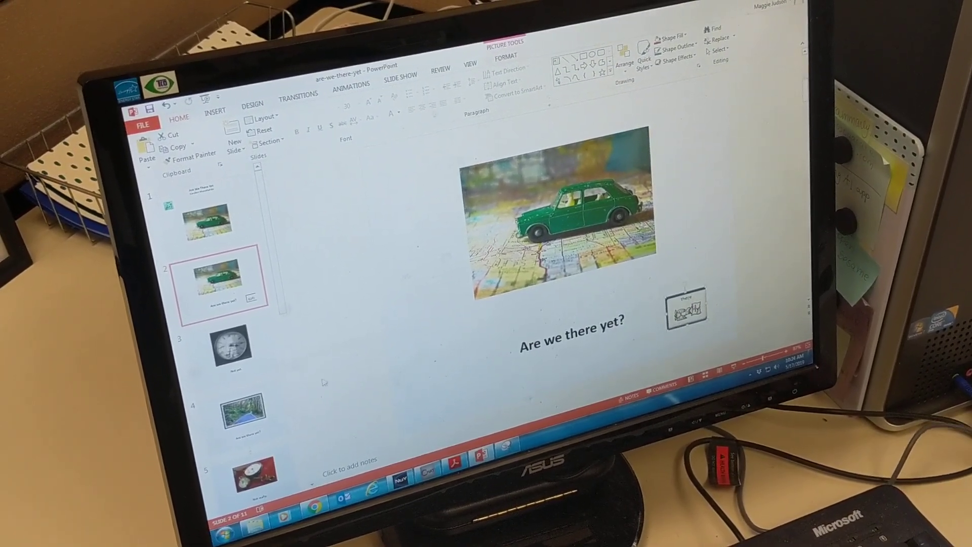
Step: View the road picture slide, then show the are-we-there-yet file Info page
left_click(242, 409)
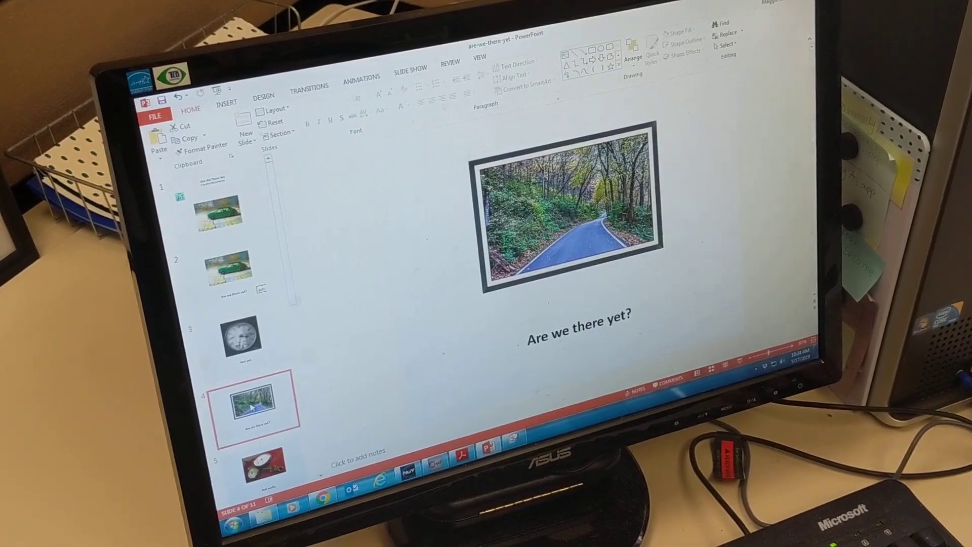
left_click(154, 116)
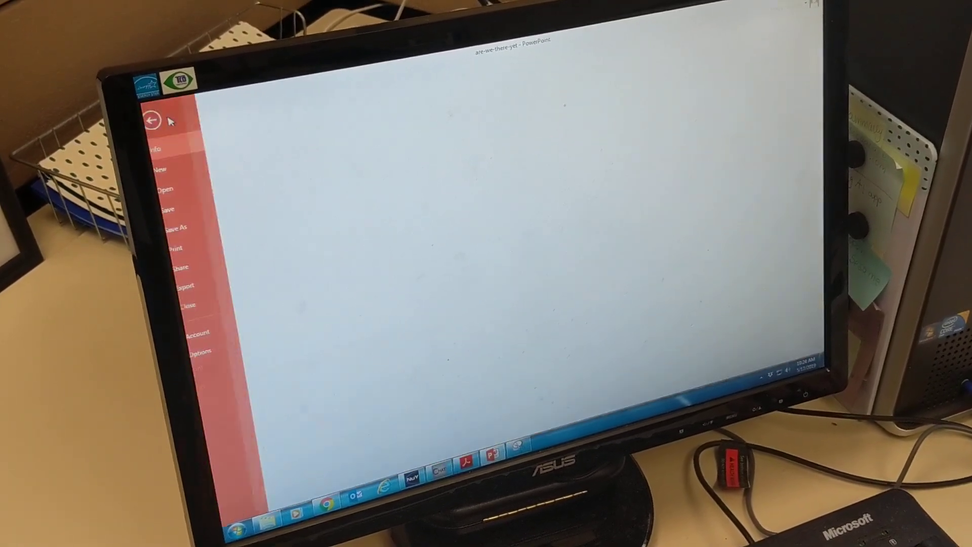
left_click(155, 147)
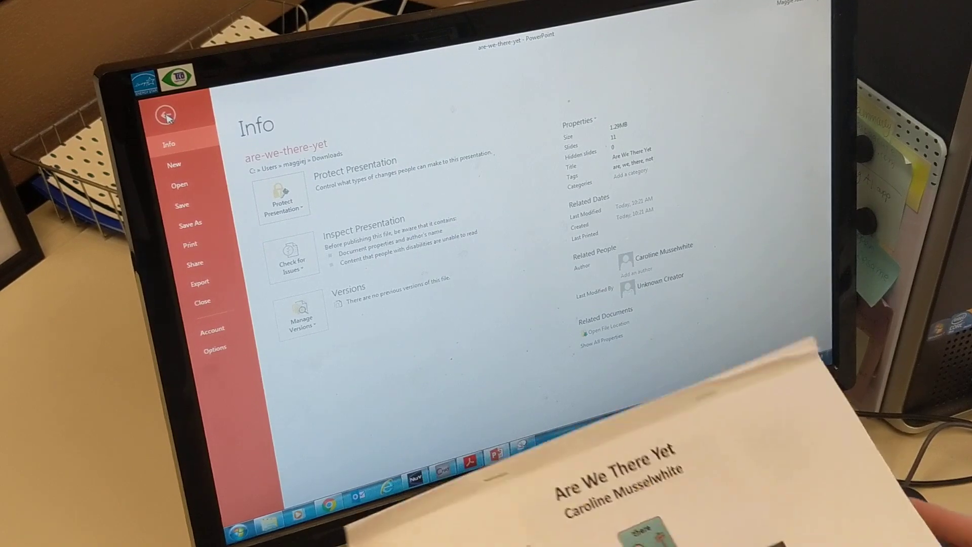